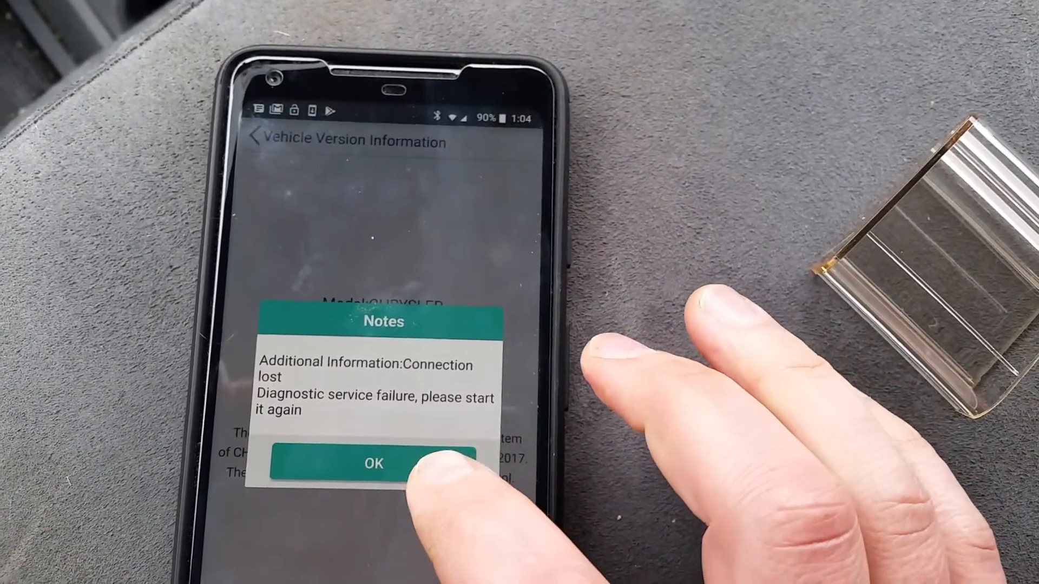
- Dismiss the Connection lost notice and choose Chrysler from Full System Check
left_click(372, 463)
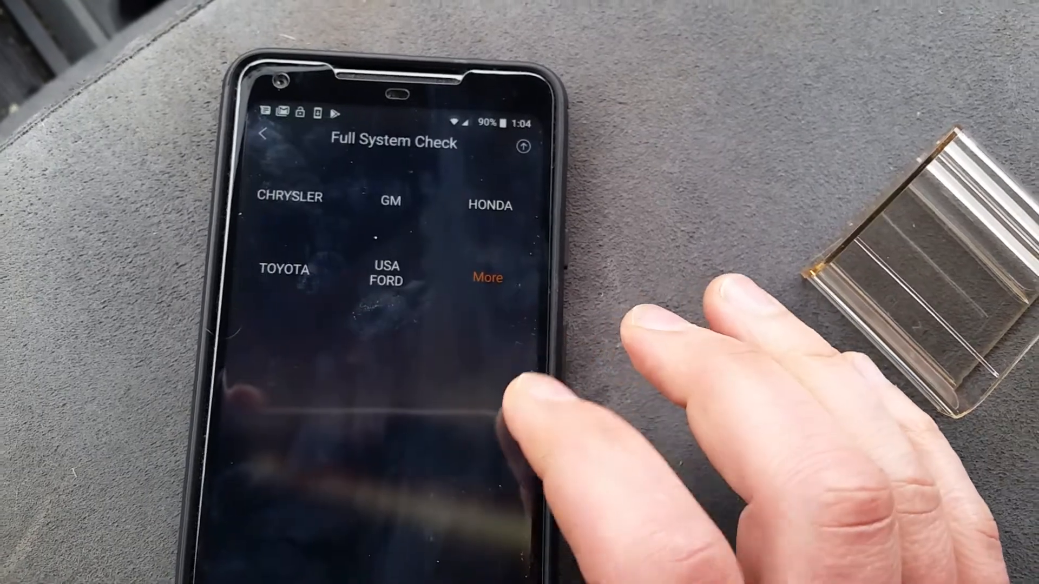
left_click(287, 197)
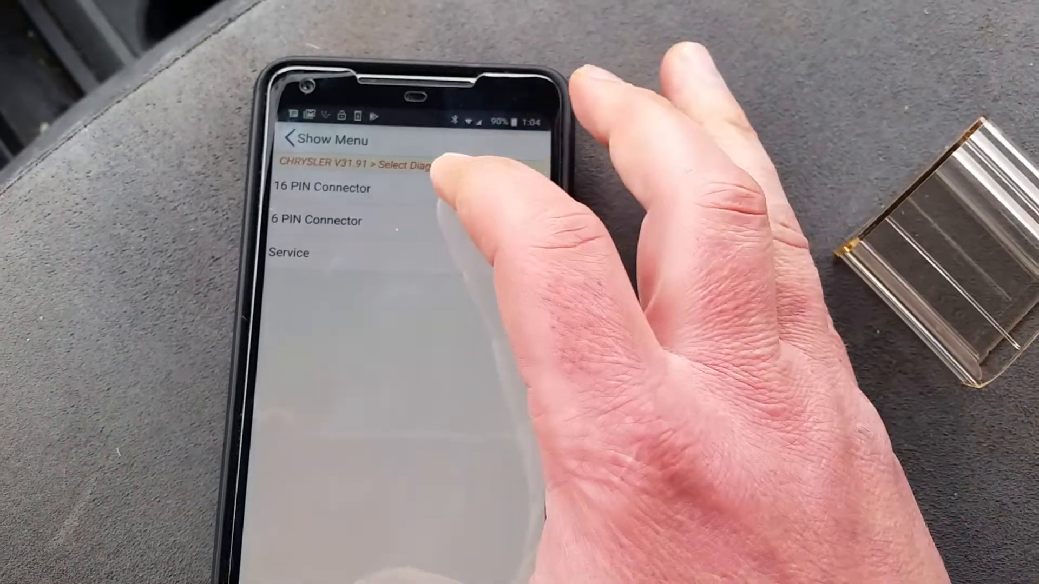
- Use the 16-pin connector with automatic search to identify the 2008 Dodge Ram
left_click(322, 188)
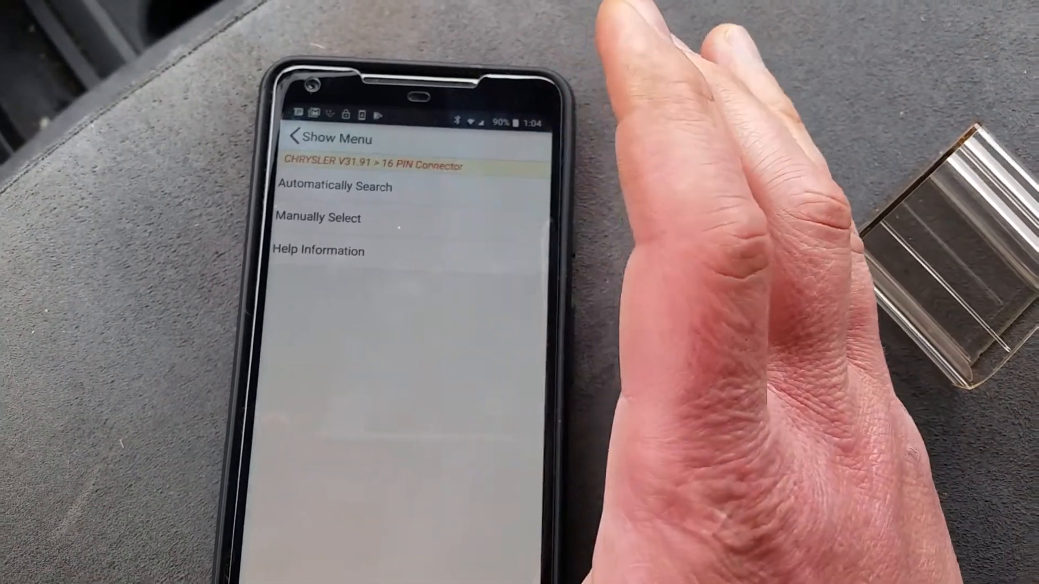
left_click(334, 187)
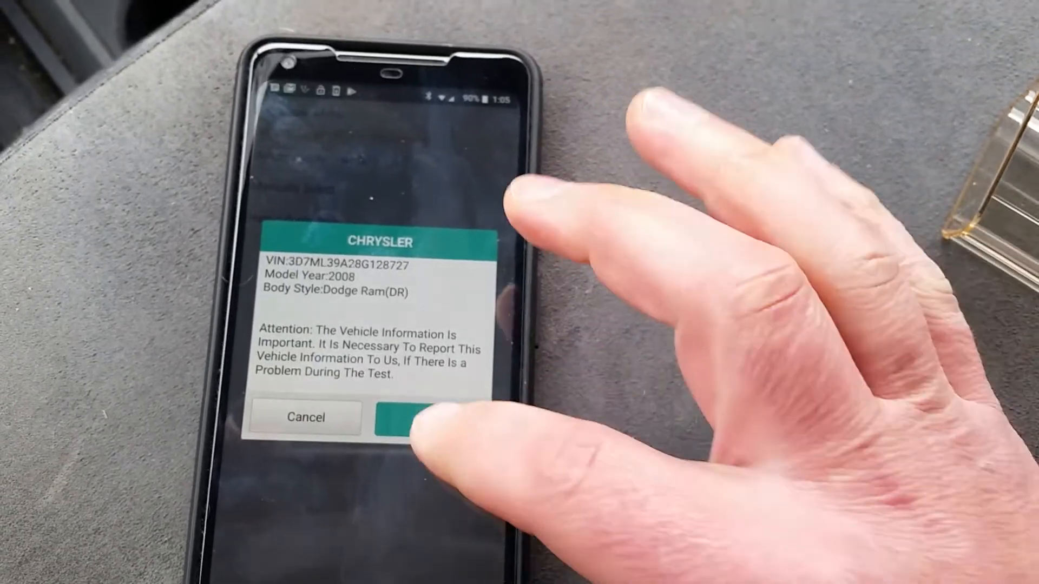
- Confirm the Dodge Ram vehicle info and select the transmission module via System Selection
left_click(398, 417)
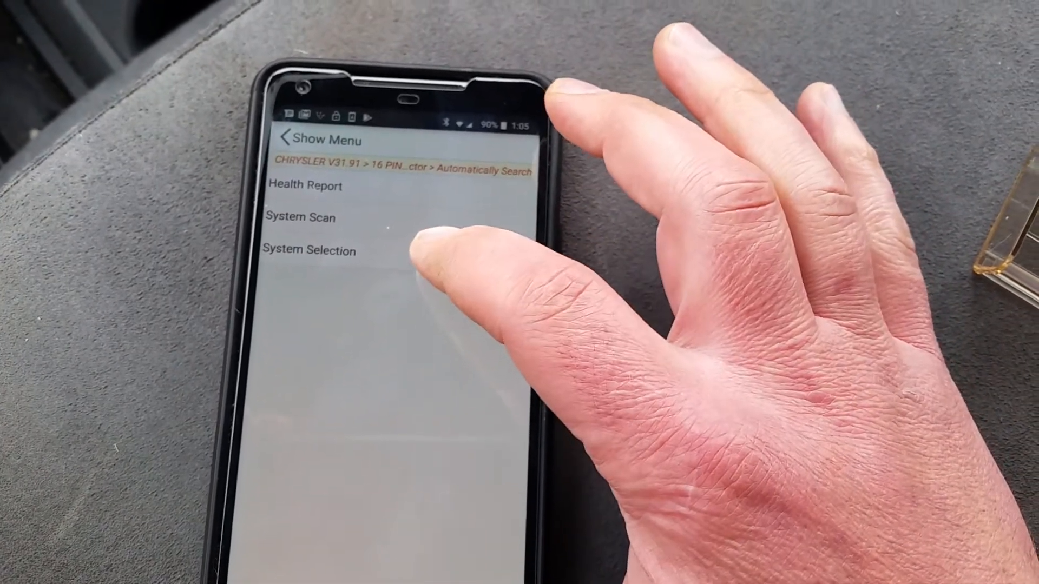
left_click(309, 250)
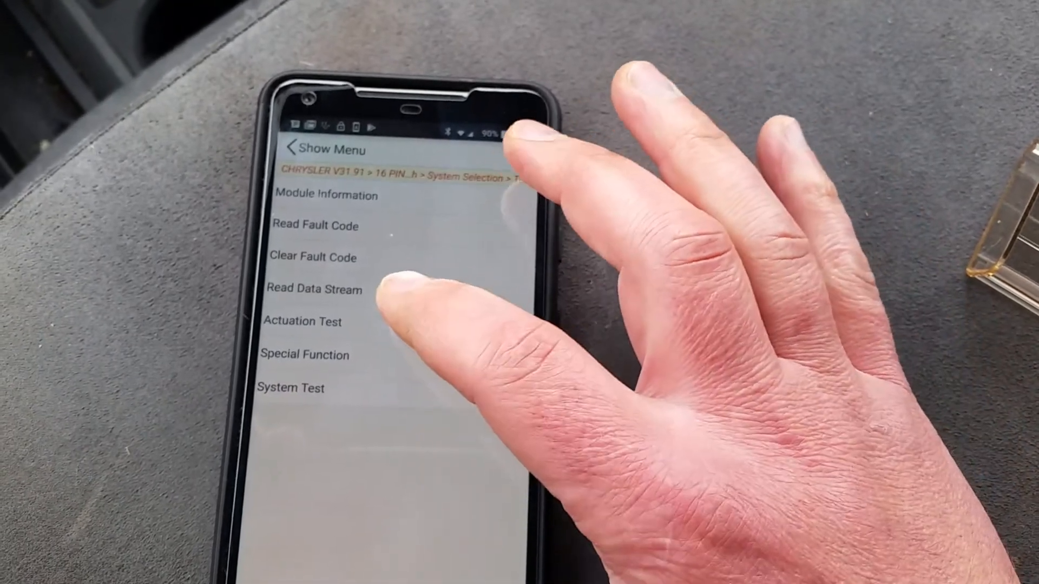
- Open Special Function and start Quicklearn RFE, showing the 60–200°F temperature notice
left_click(315, 289)
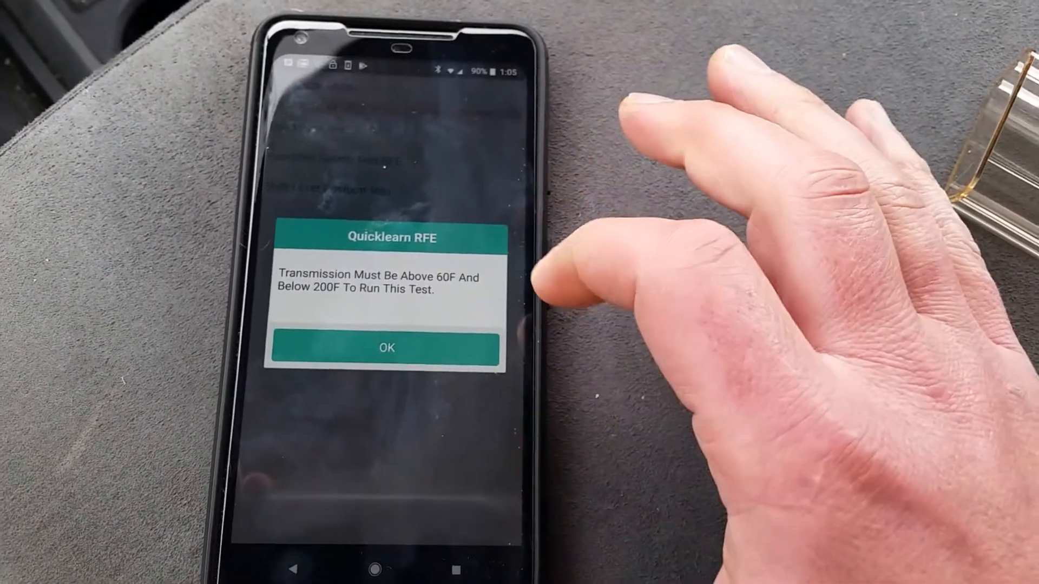
- Accept the temperature warning and acknowledge the Quick Learn Procedure Complete message
left_click(386, 347)
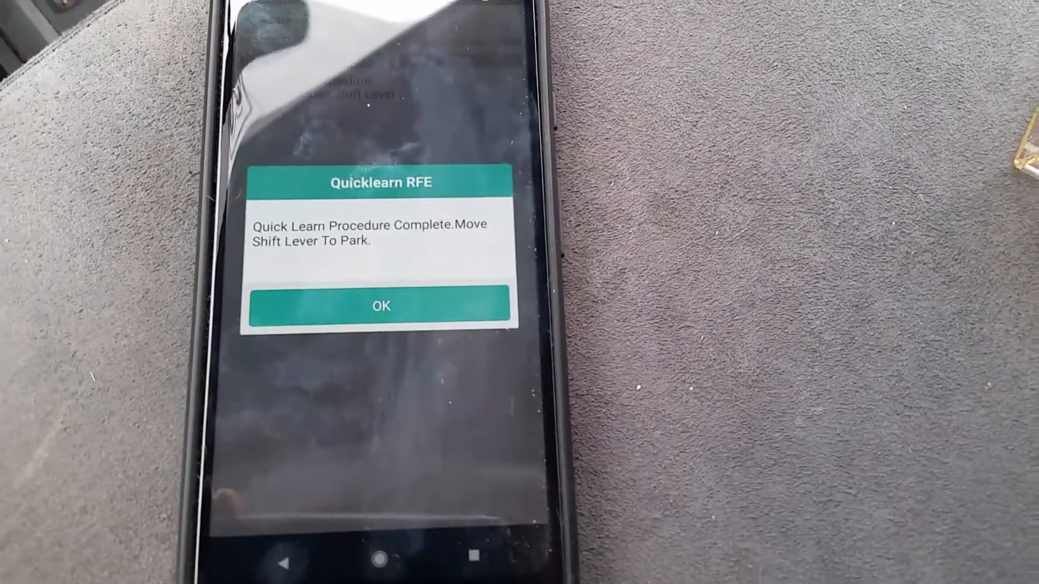
left_click(380, 305)
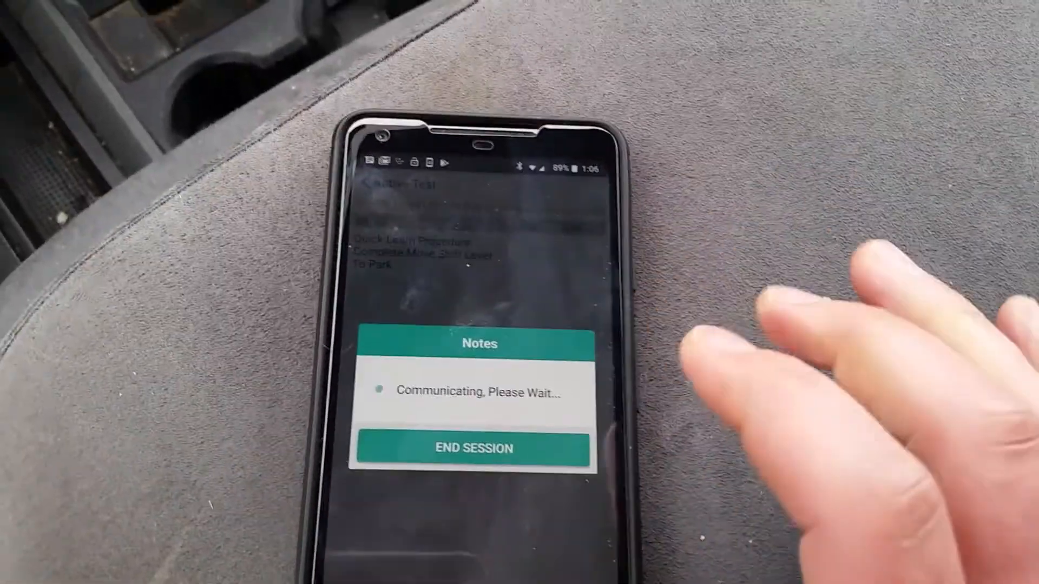